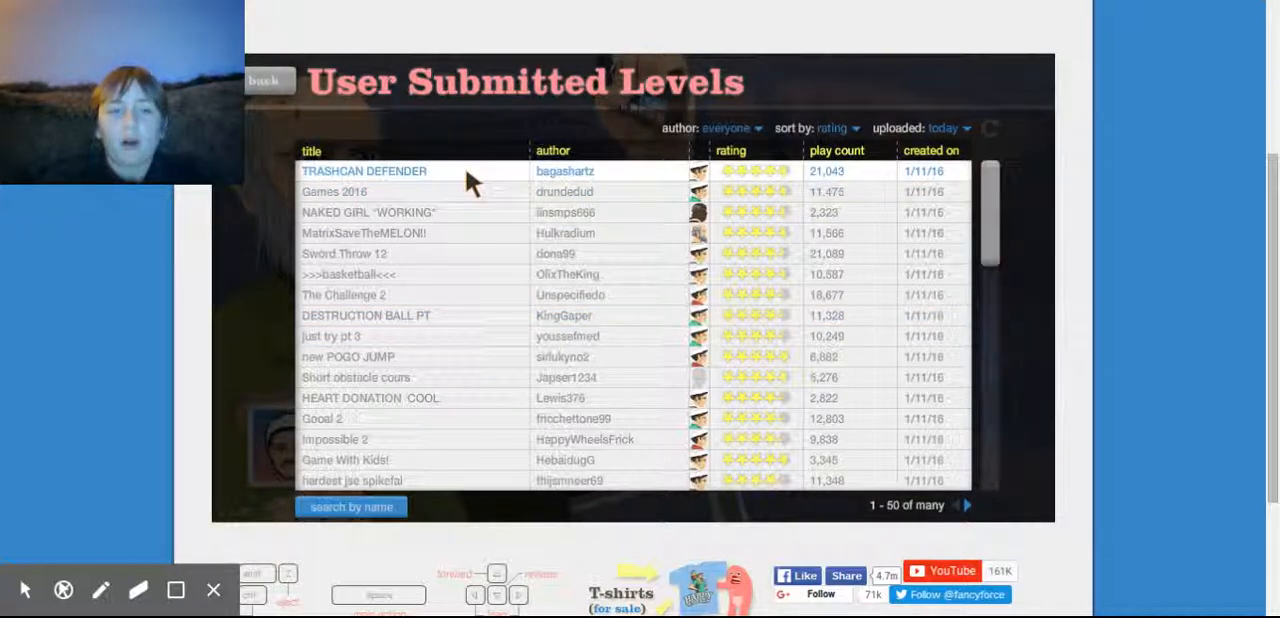
# Select TRASHCAN DEFENDER in User Submitted Levels and launch it with Play Now
pyautogui.click(364, 170)
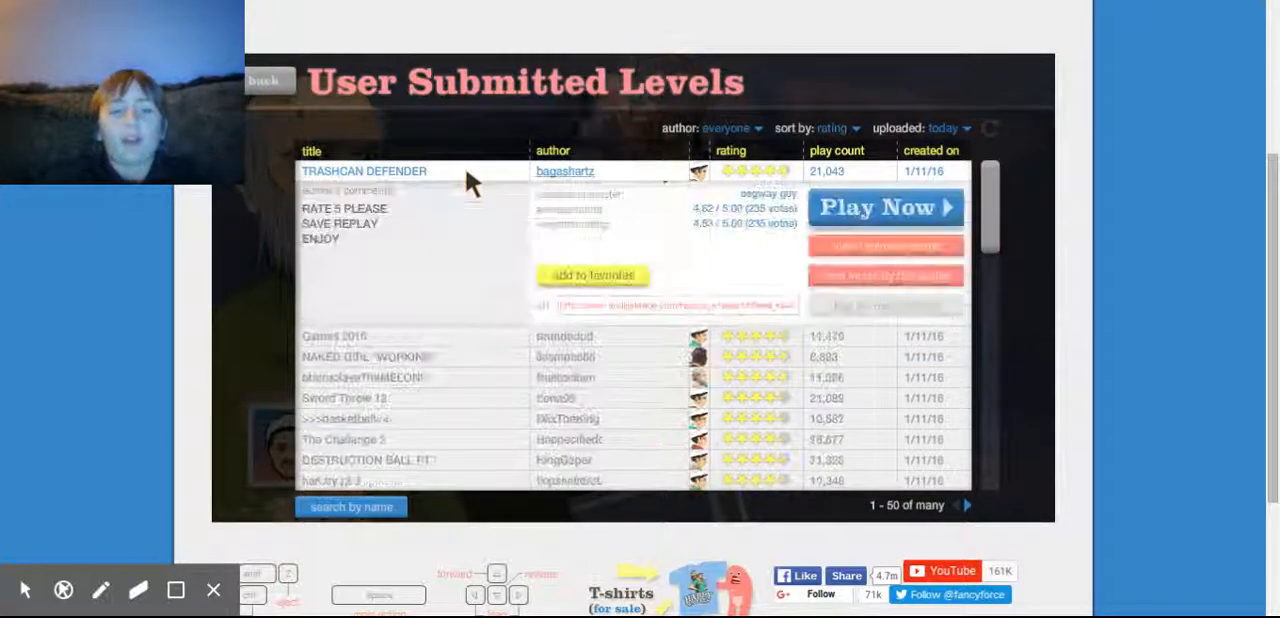
pyautogui.click(882, 208)
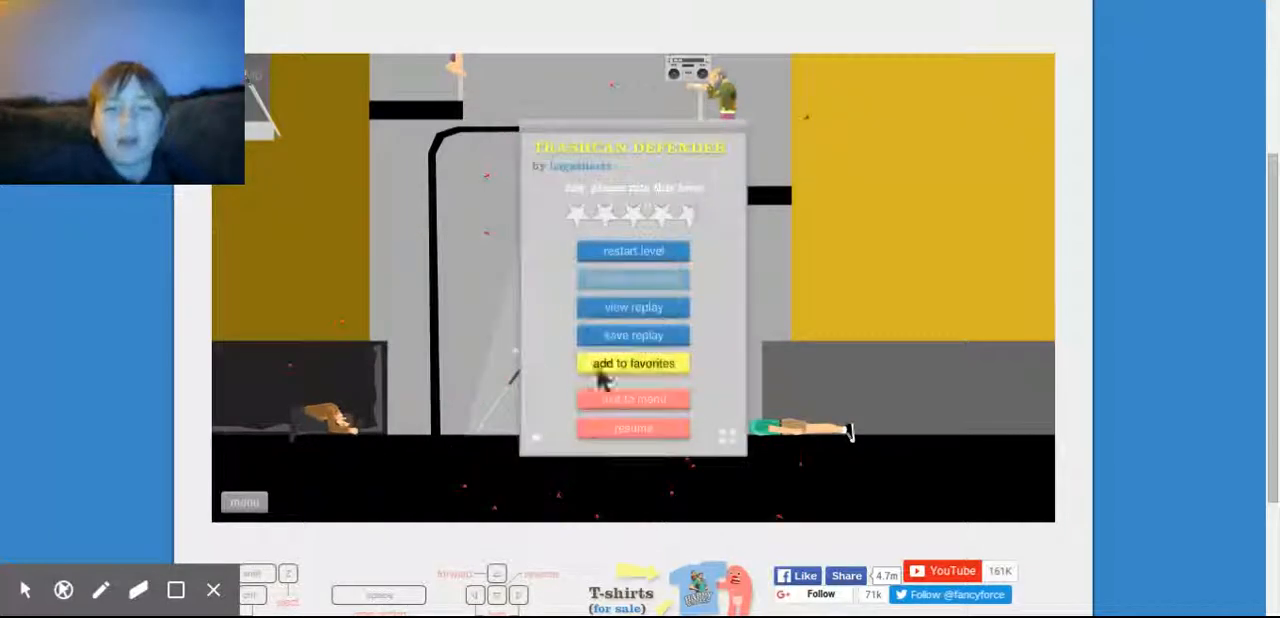
# Launch Games 2016 from its details, play it, and exit to the levels list
pyautogui.click(632, 398)
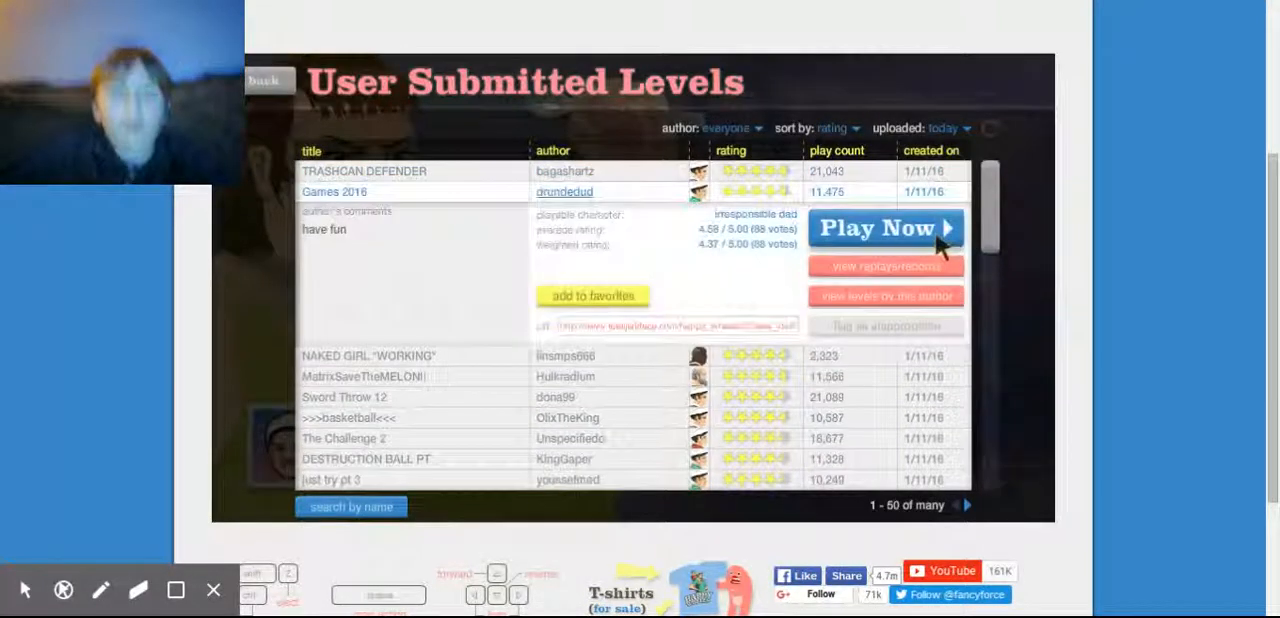
pyautogui.click(880, 228)
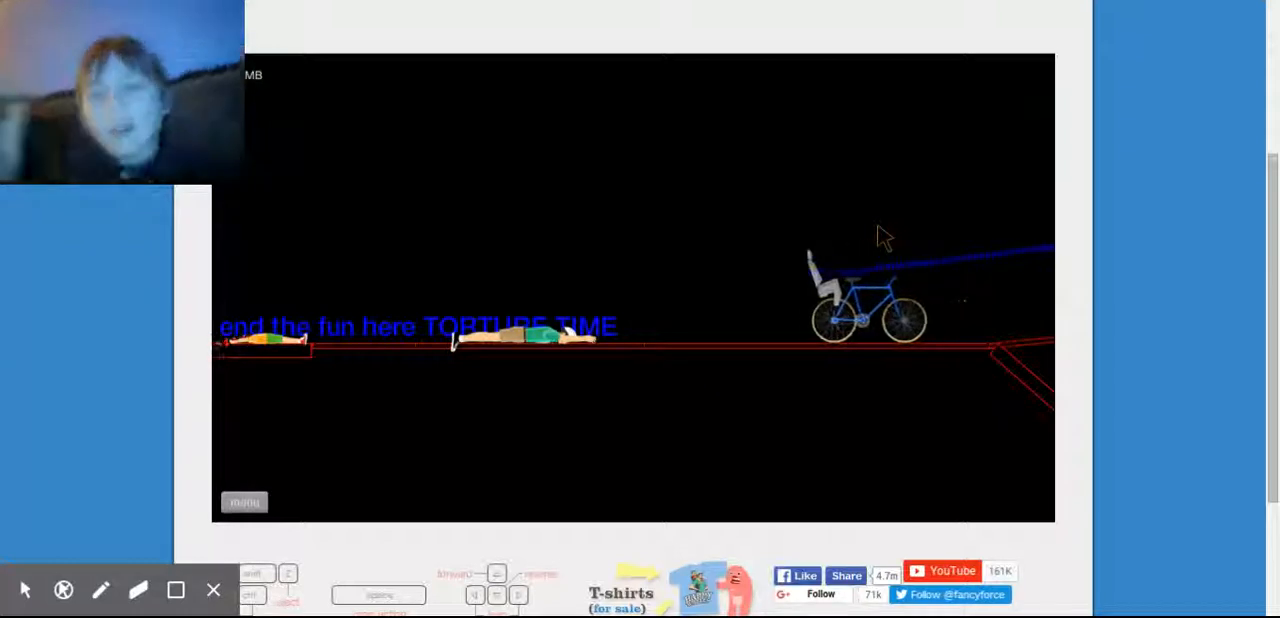
pyautogui.click(245, 501)
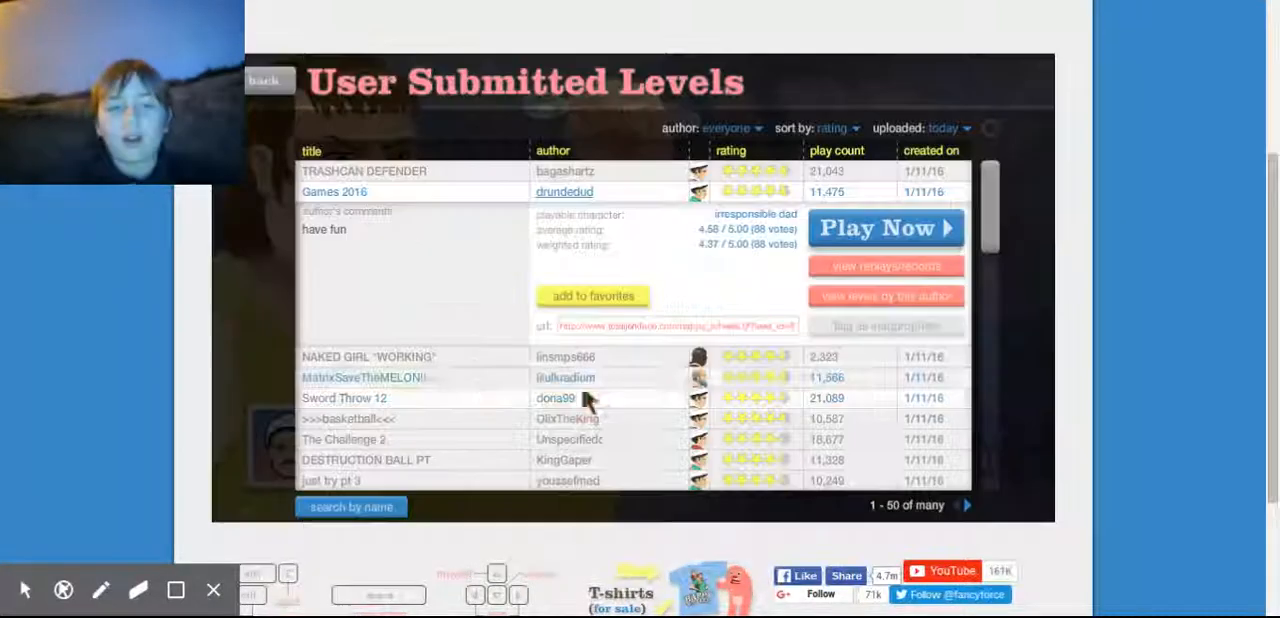
# Select the NAKED GIRL "WORKING" level and start playing it
pyautogui.click(368, 356)
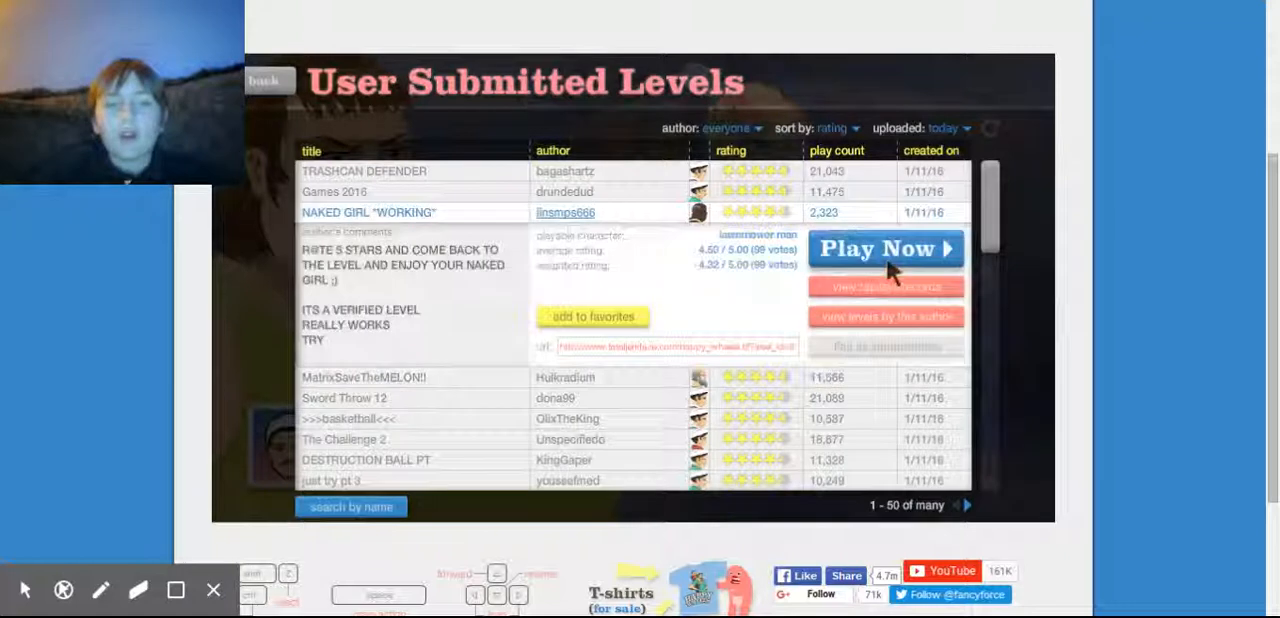
pyautogui.click(884, 248)
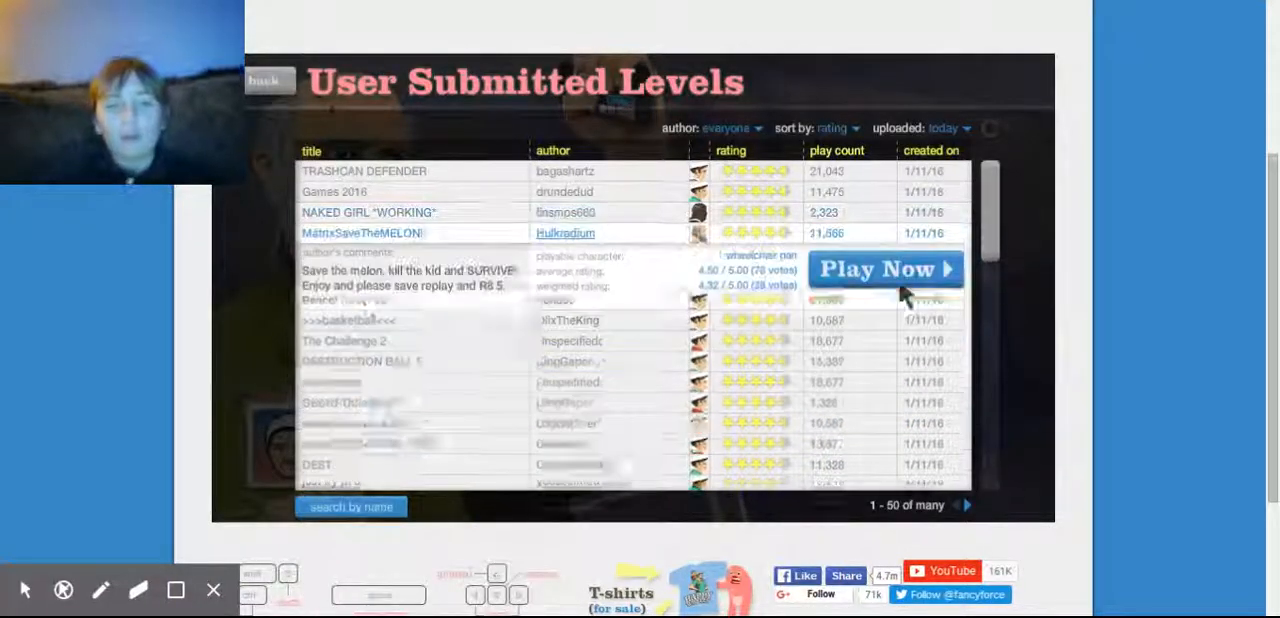
# Play MatrixSaveTheMELON! to a 5.60-second victory, then leave the Victory screen
pyautogui.click(883, 268)
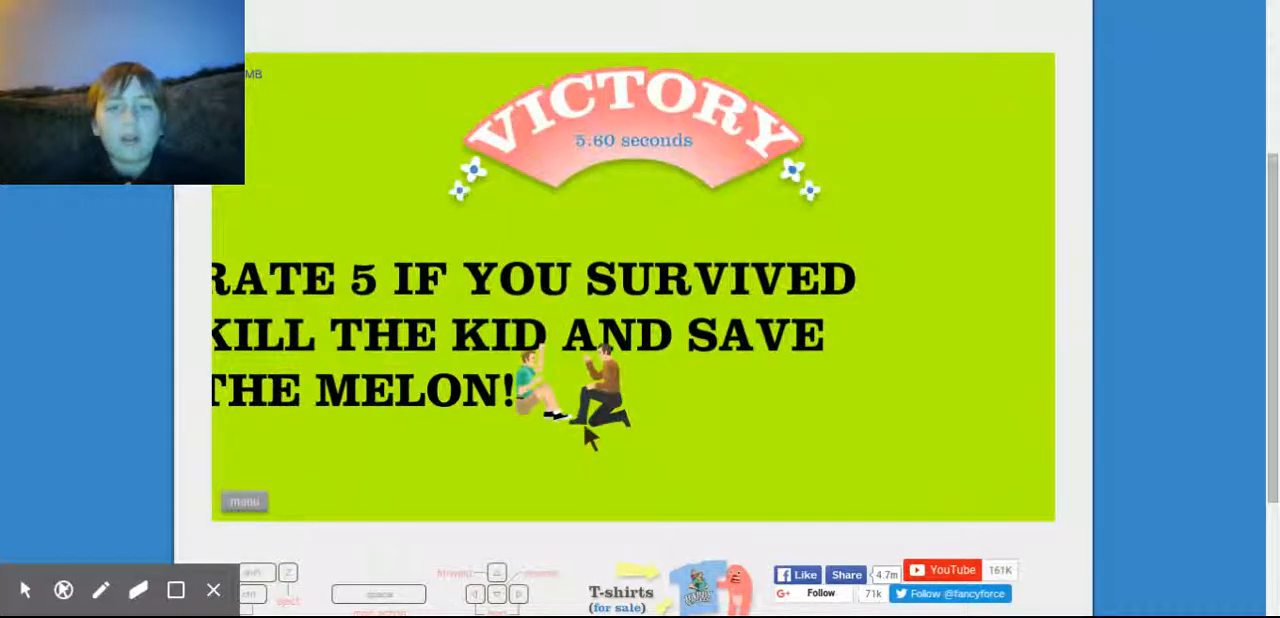
pyautogui.click(244, 501)
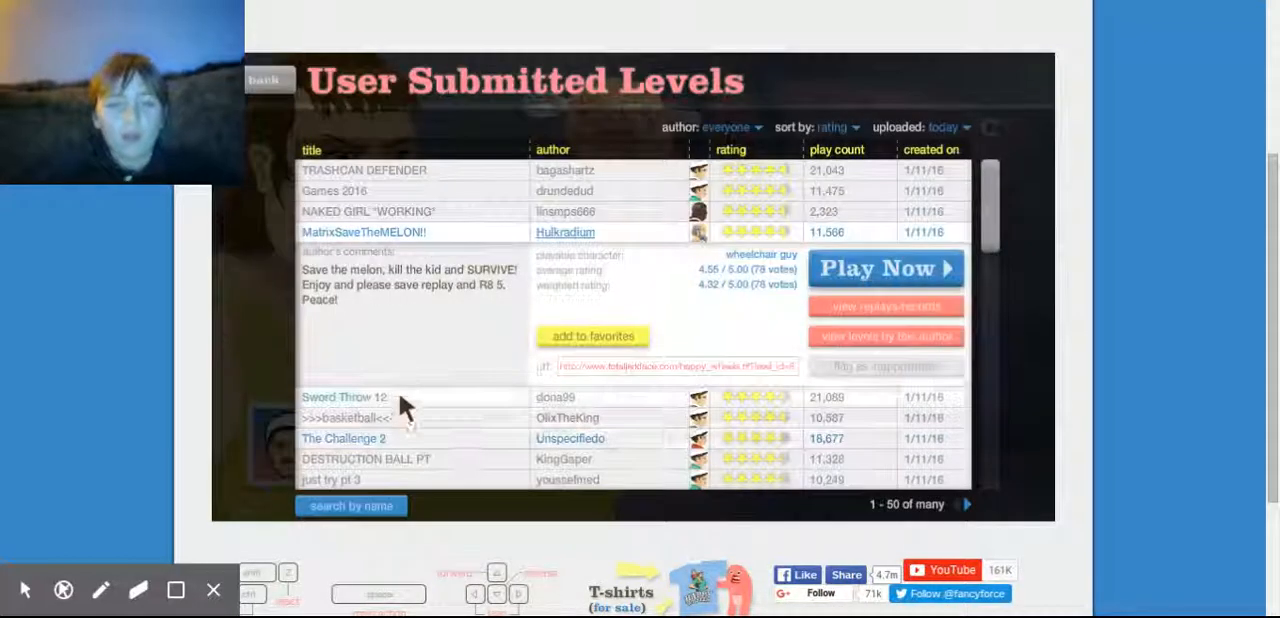
# Play Sword Throw 12, add it to favourites, then exit to the levels list
pyautogui.click(345, 397)
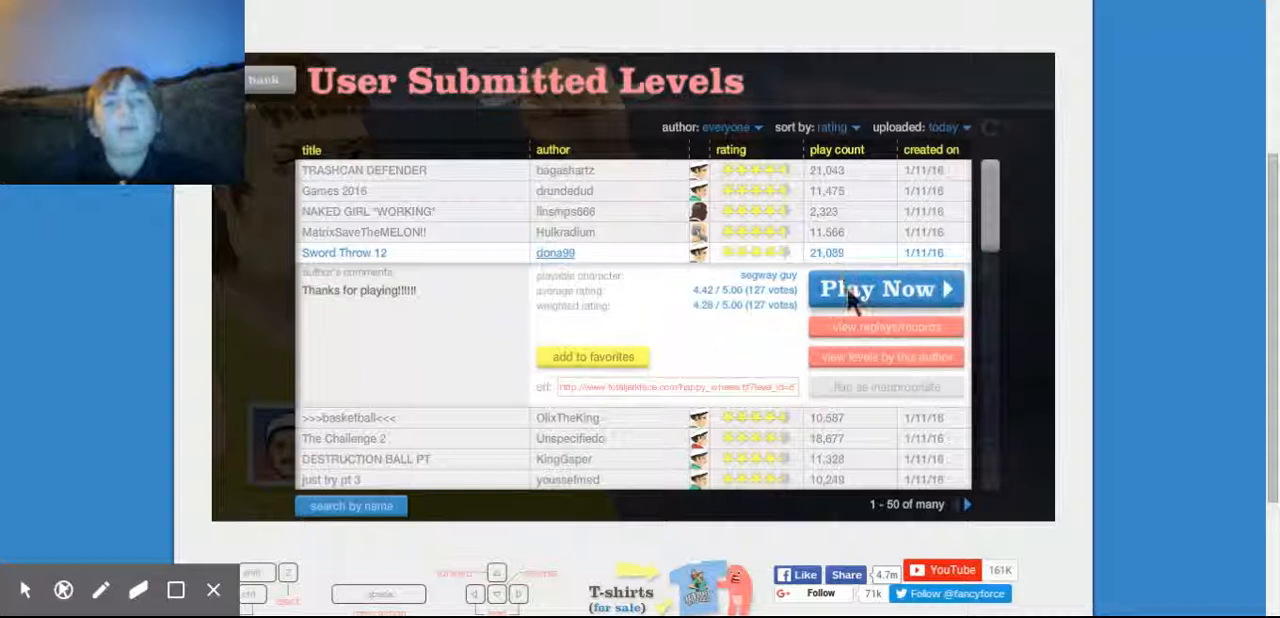
pyautogui.click(884, 289)
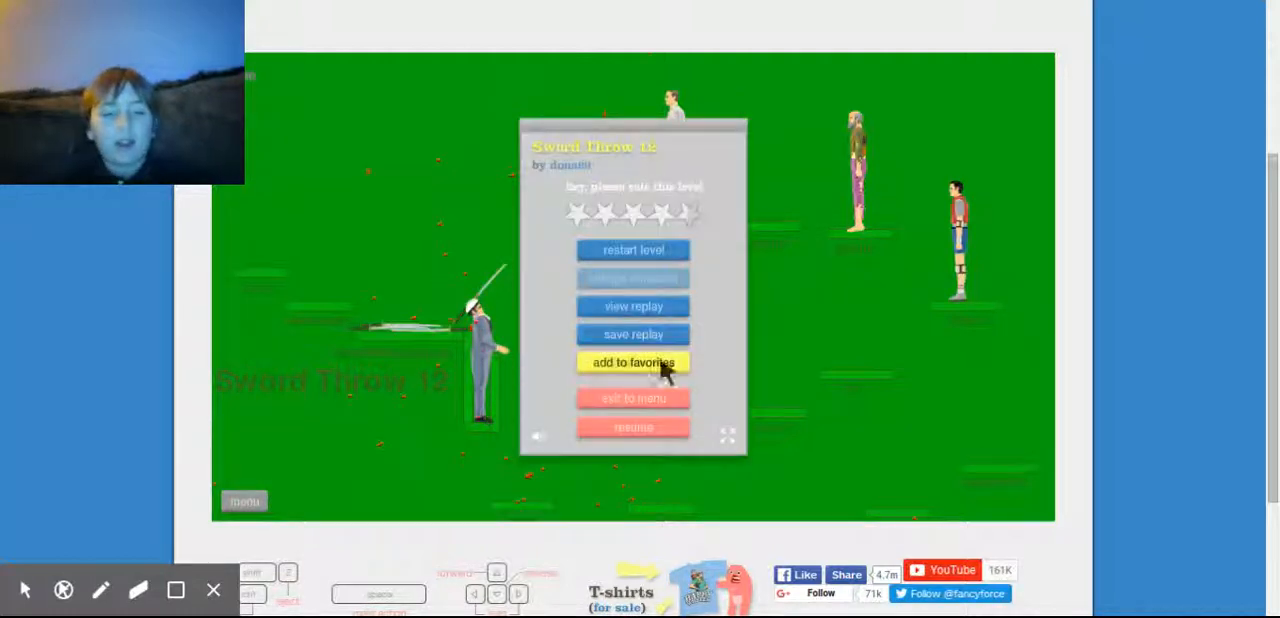
pyautogui.click(632, 427)
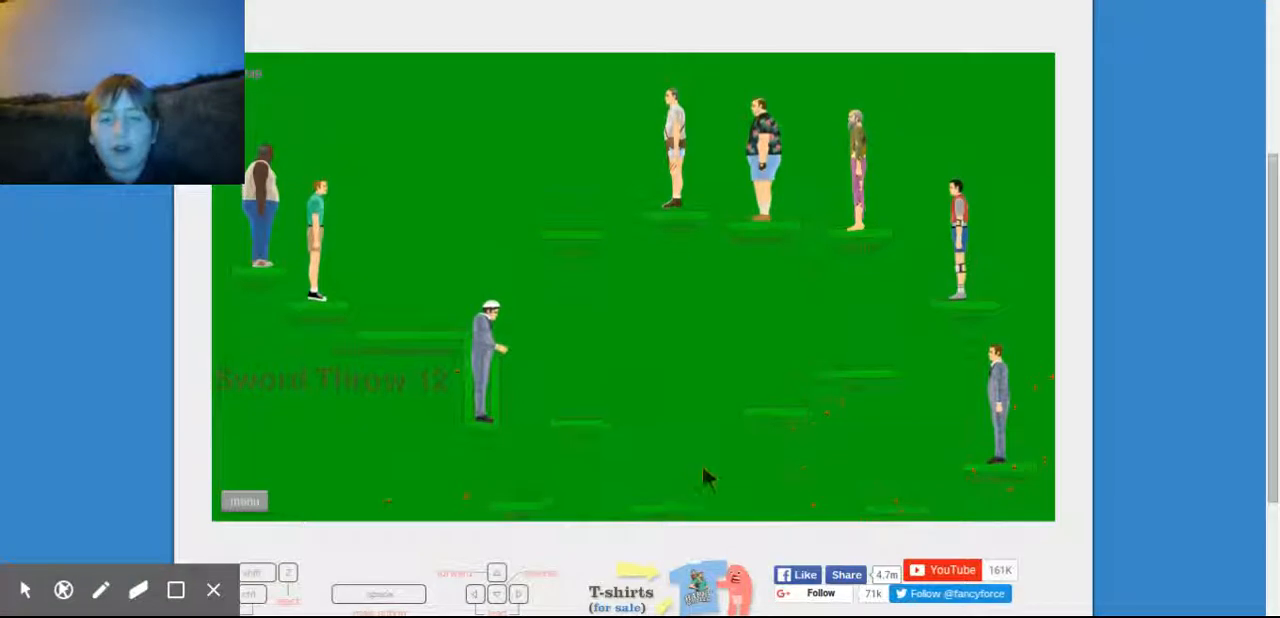
pyautogui.click(244, 500)
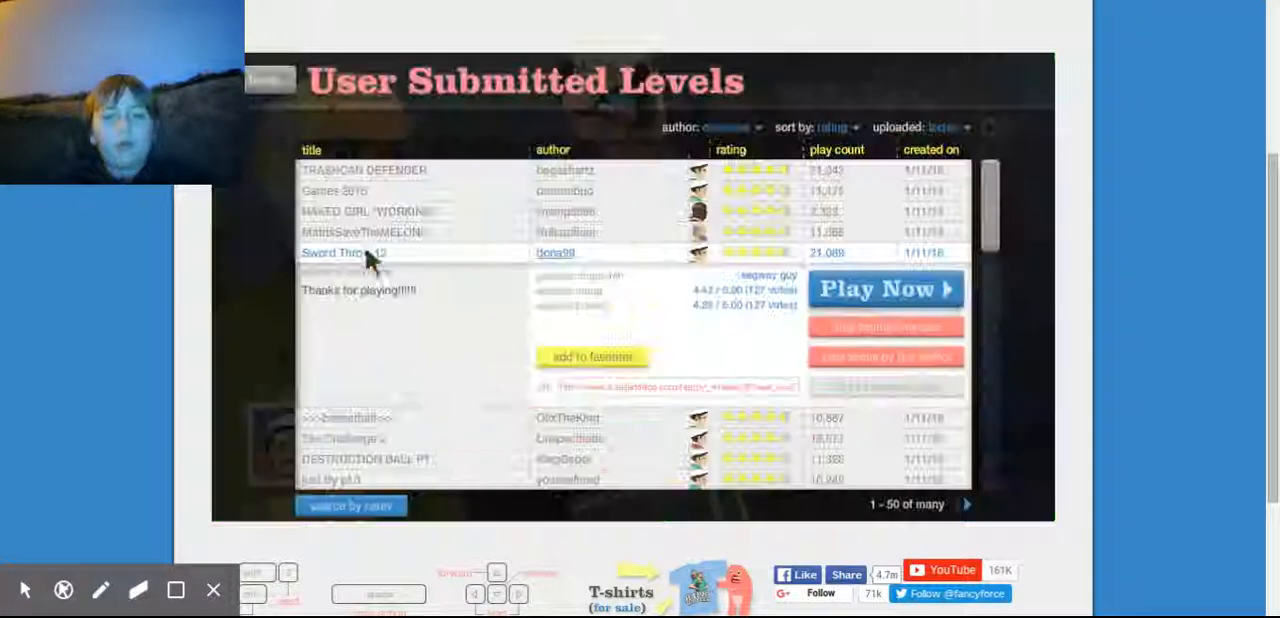
# Open and launch >>>basketball<<<, then launch The Challenge 2
pyautogui.click(340, 273)
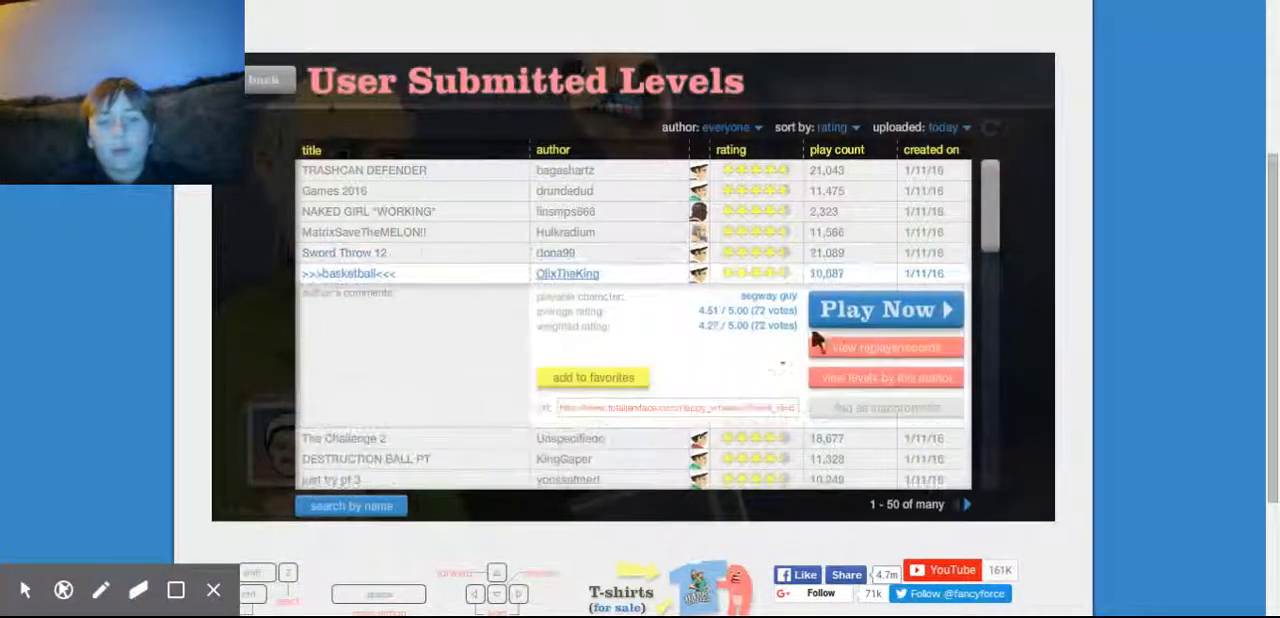
pyautogui.click(884, 309)
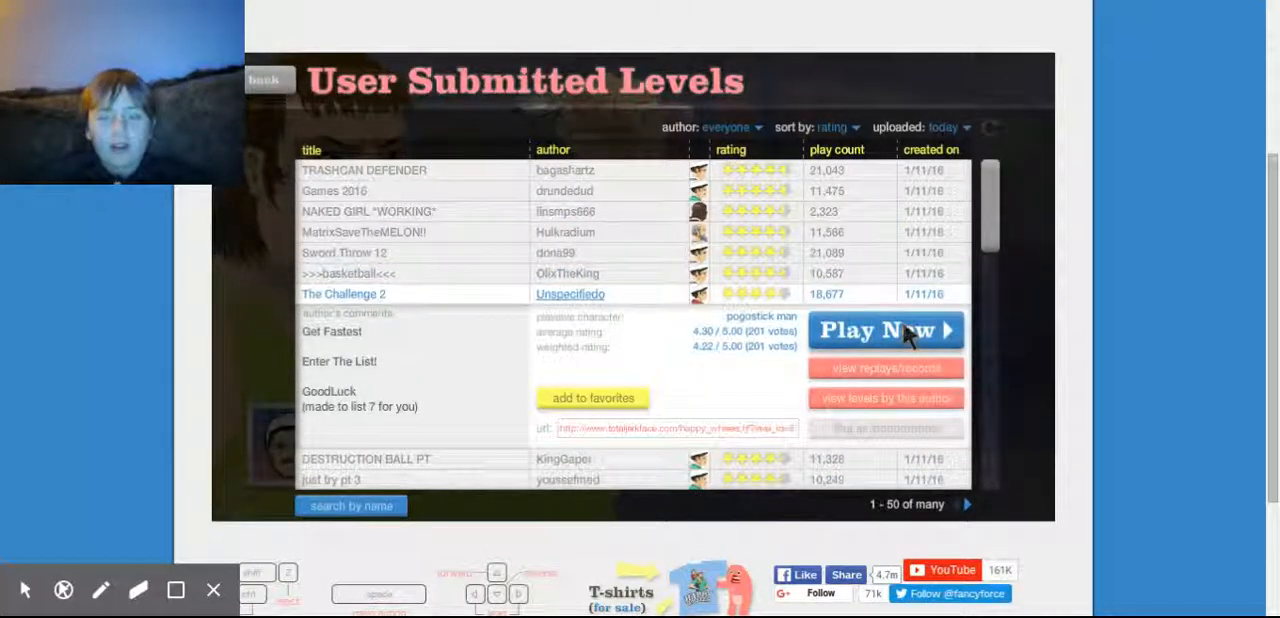
pyautogui.click(884, 330)
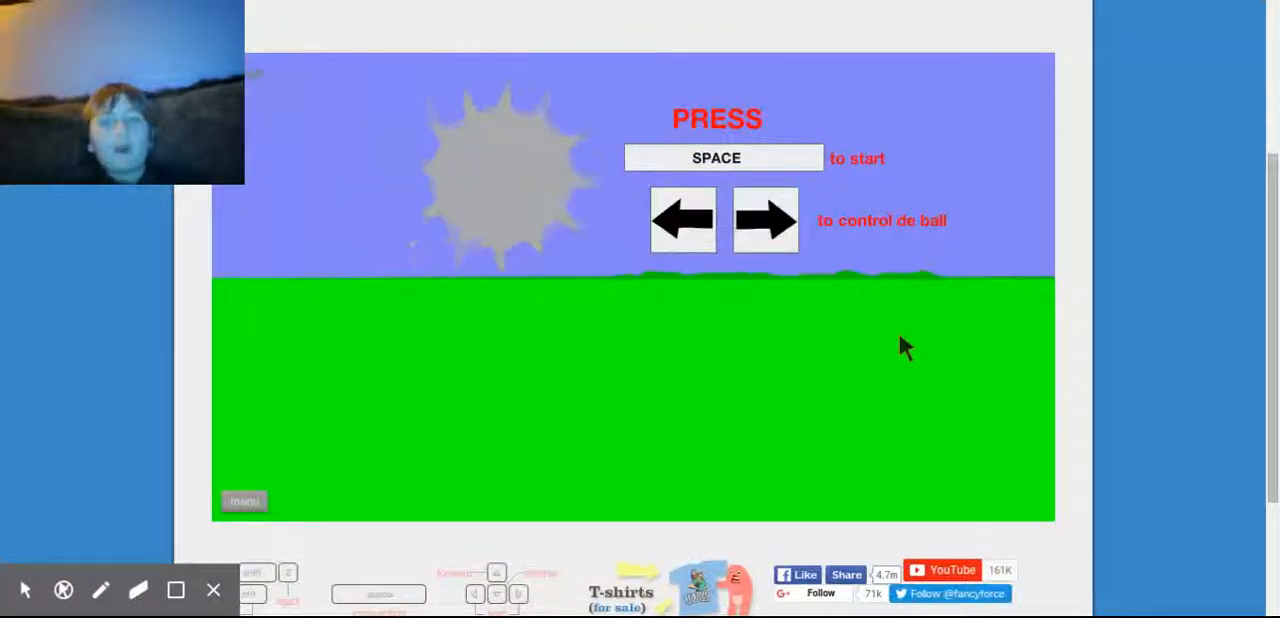
# Press Space to start the ball-control level
pyautogui.press('space')
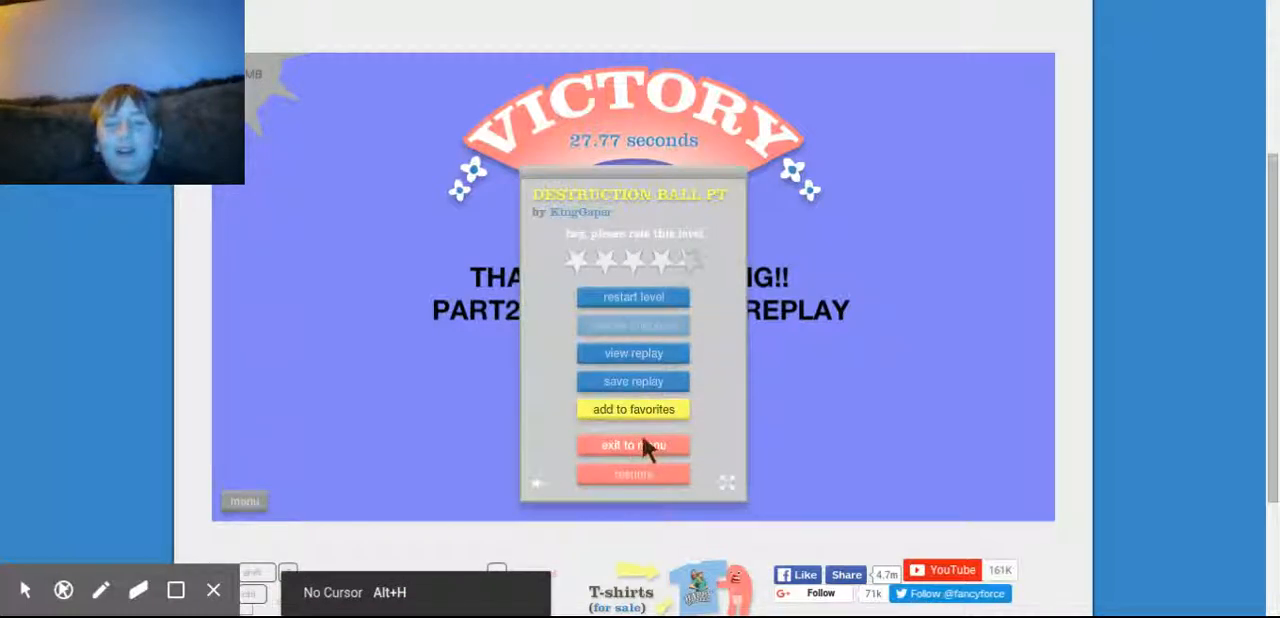
# Leave the DESTRUCTION BALL PT Victory screen after finishing in 27.77 seconds
pyautogui.click(632, 445)
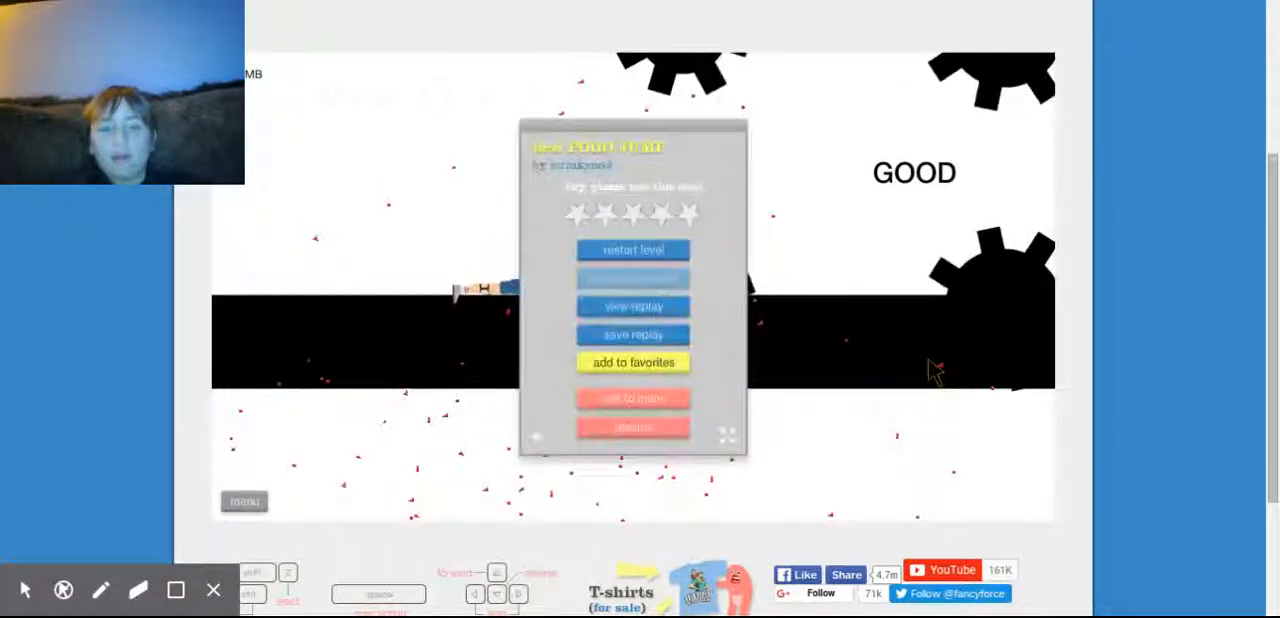
# Exit the pogo level back to the user-submitted levels list
pyautogui.click(633, 250)
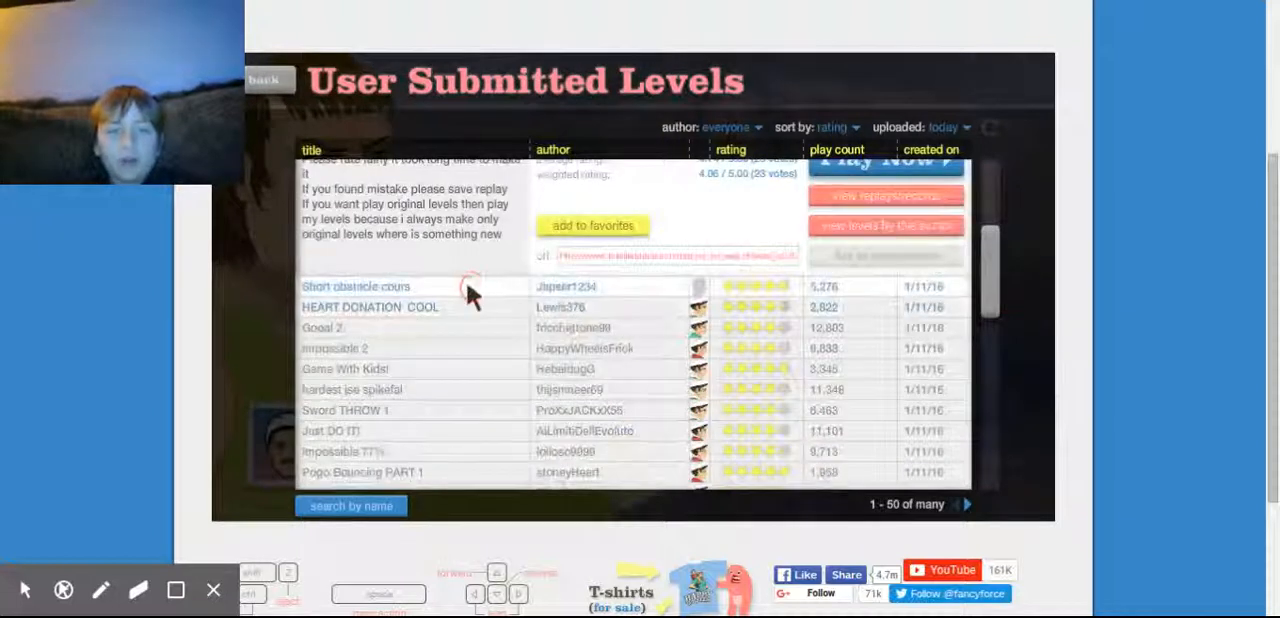
# Start Short obstacle cours, resume the run twice, and exit after winning in 11.67 s
pyautogui.click(355, 286)
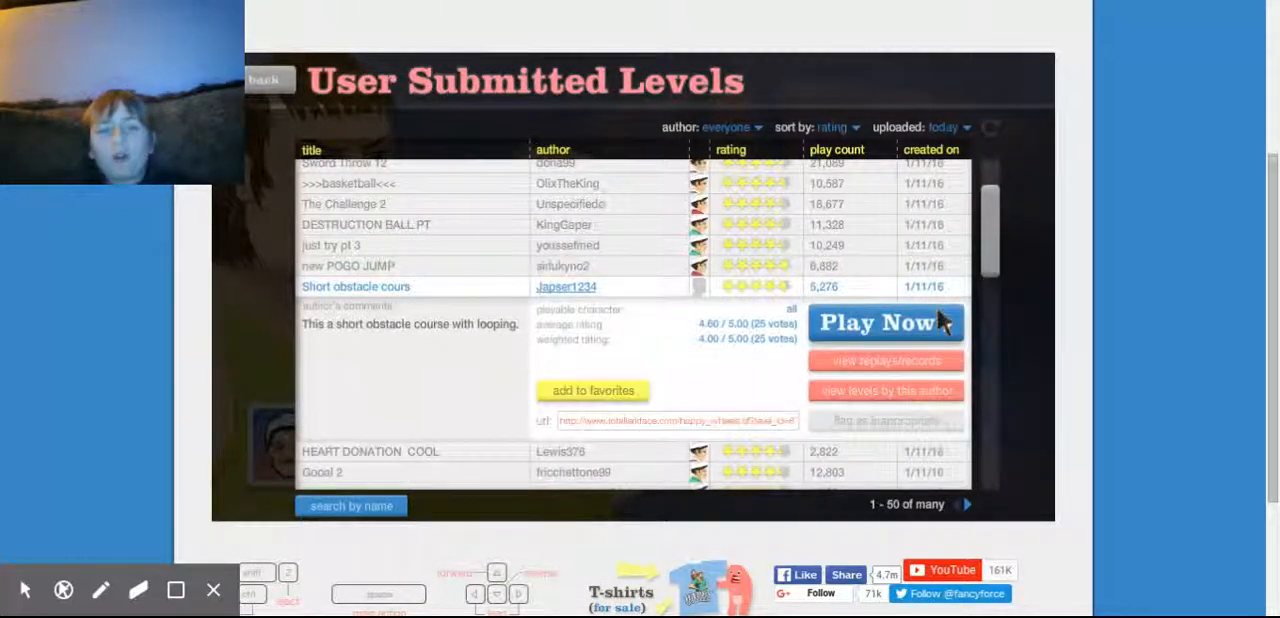
pyautogui.click(885, 323)
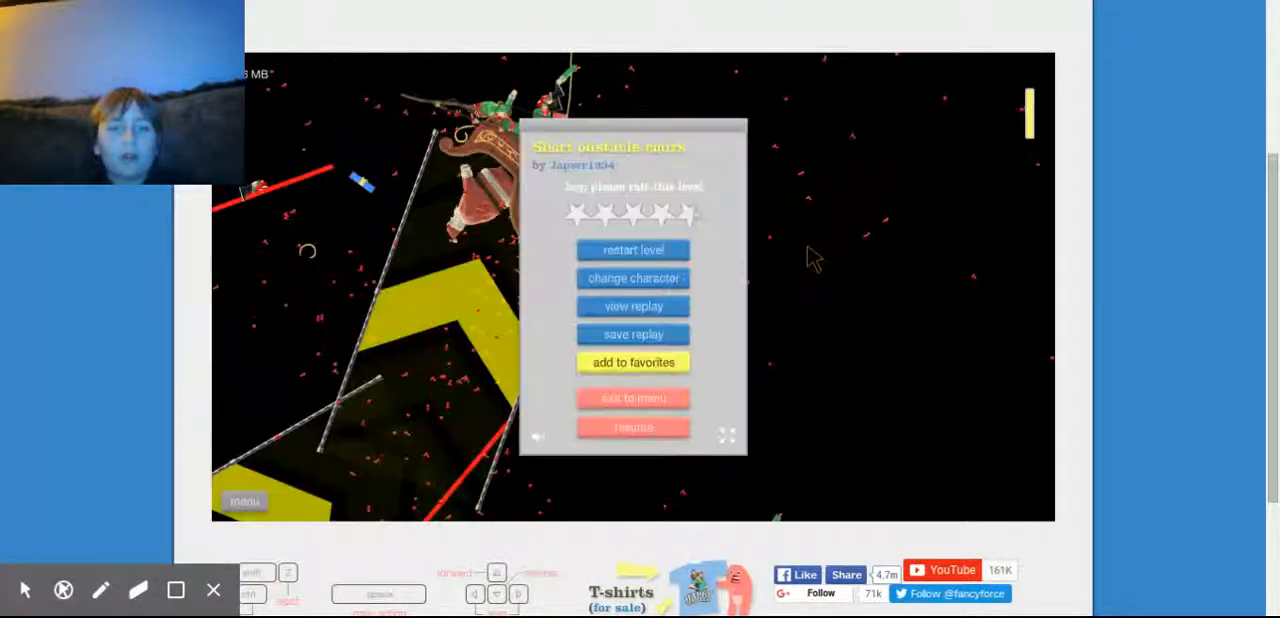
pyautogui.click(633, 278)
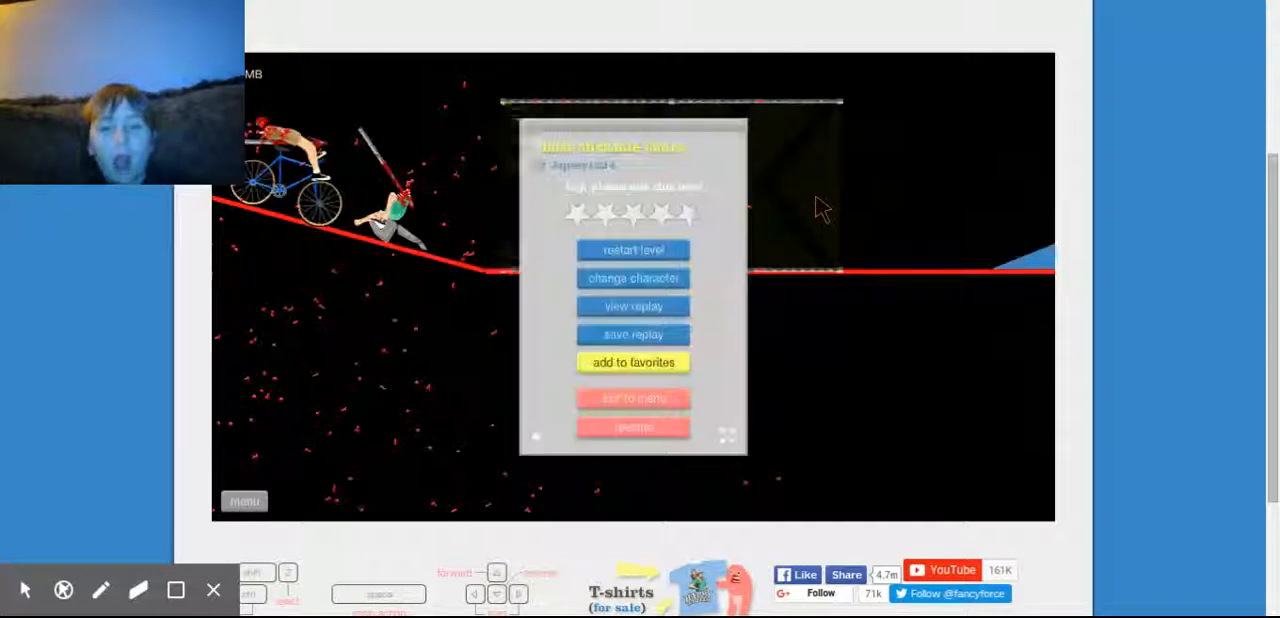
pyautogui.click(632, 250)
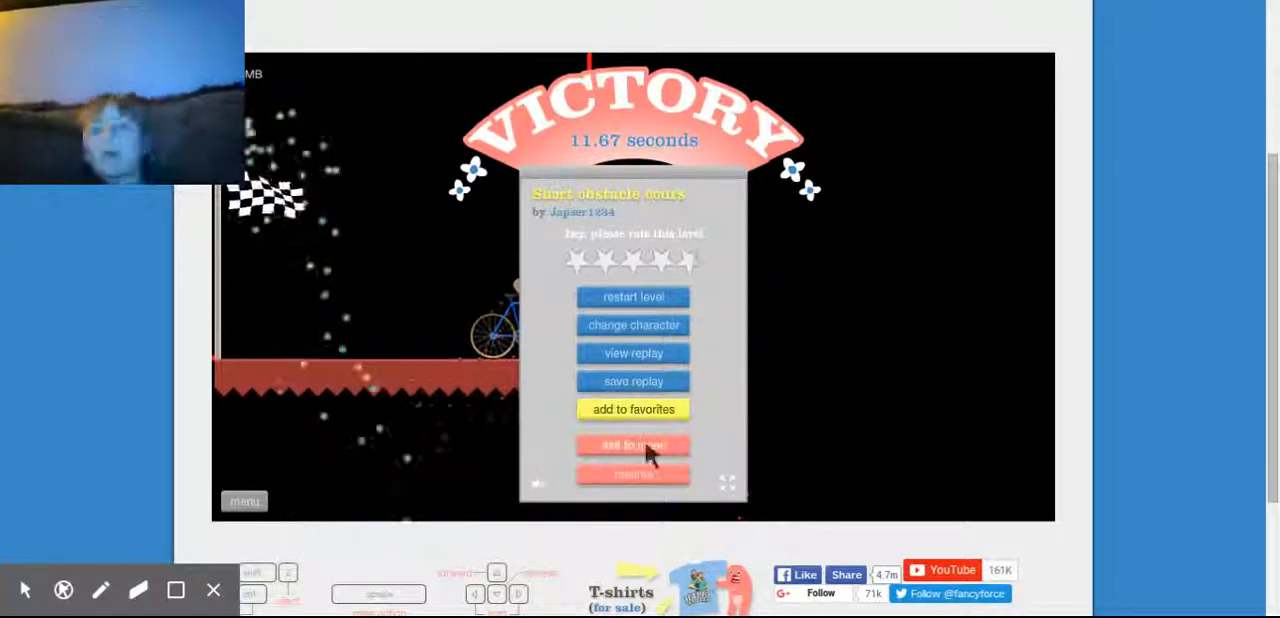
pyautogui.click(632, 445)
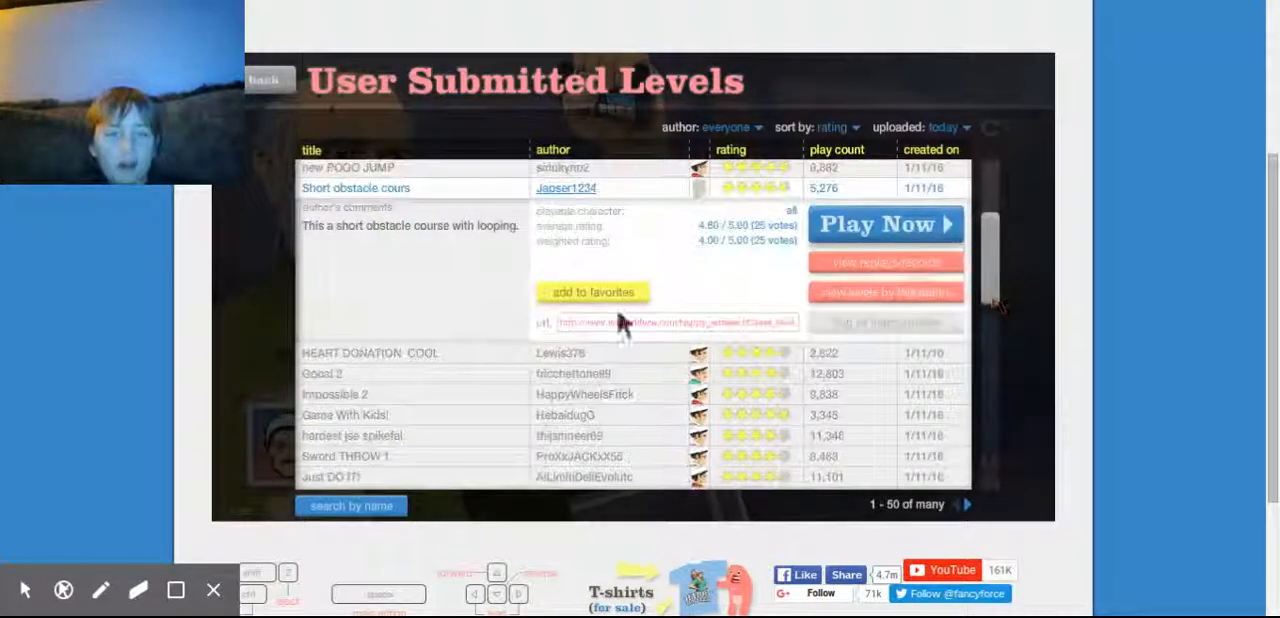
# Open HEART DONATION COOL by Lewis376, play it through, and exit to the levels list
pyautogui.click(370, 334)
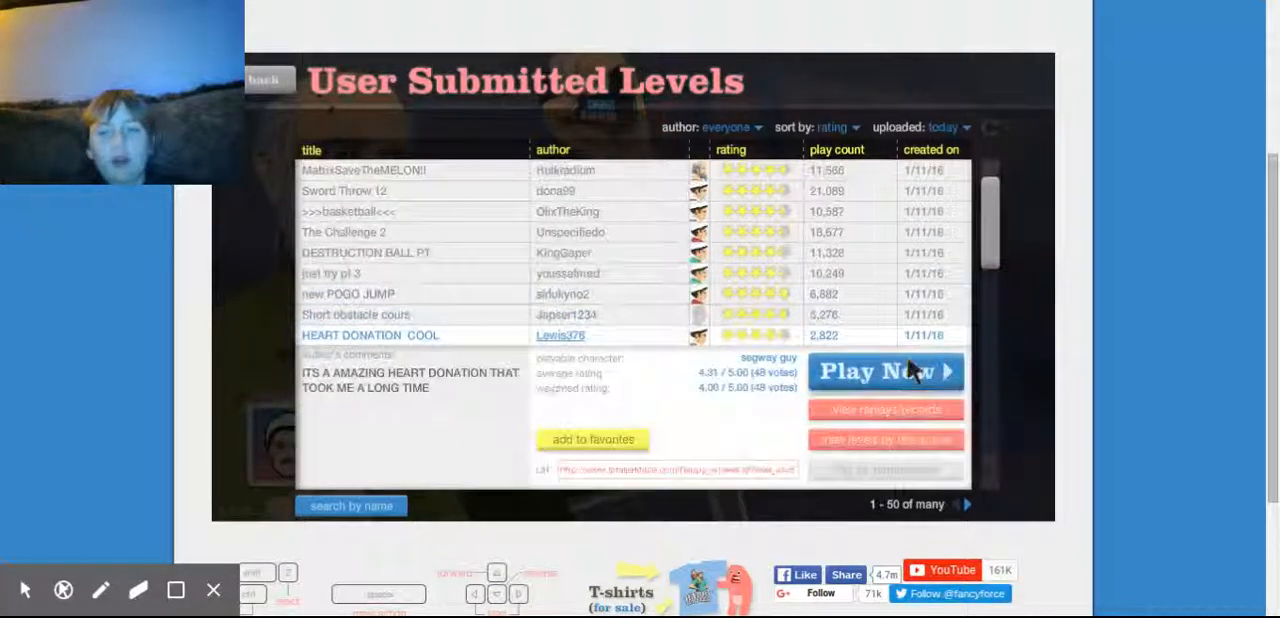
pyautogui.click(884, 372)
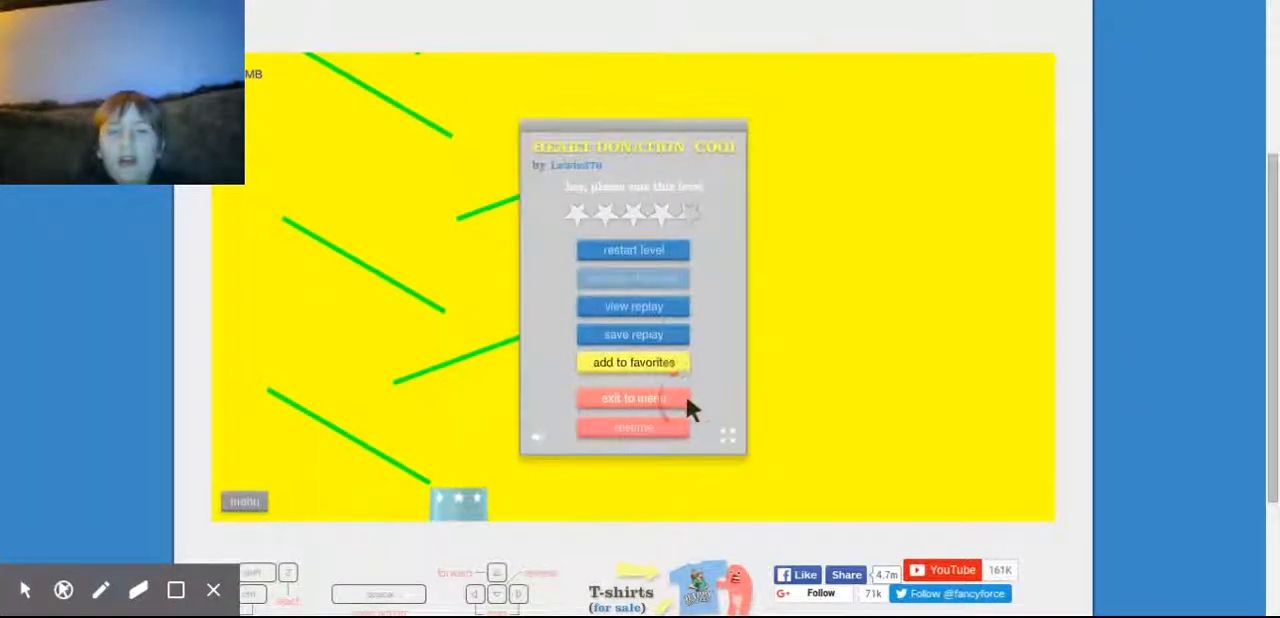
pyautogui.click(632, 398)
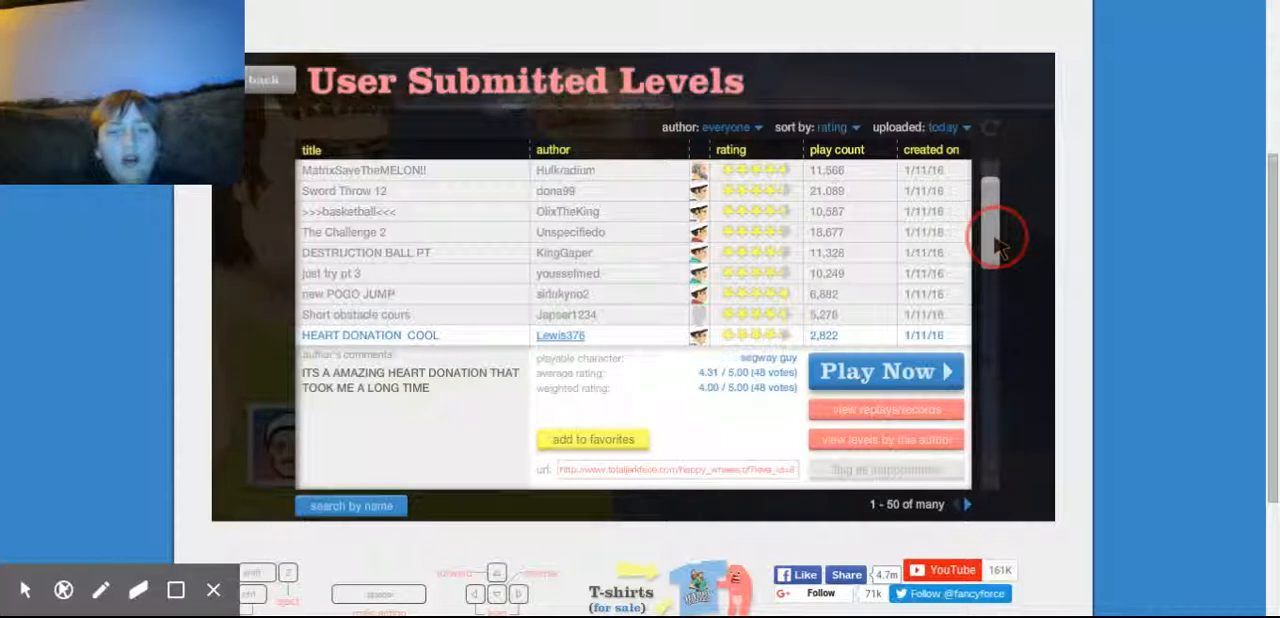
# Scroll the user-submitted levels list and launch the soccer level with the goal net
pyautogui.scroll(-3)
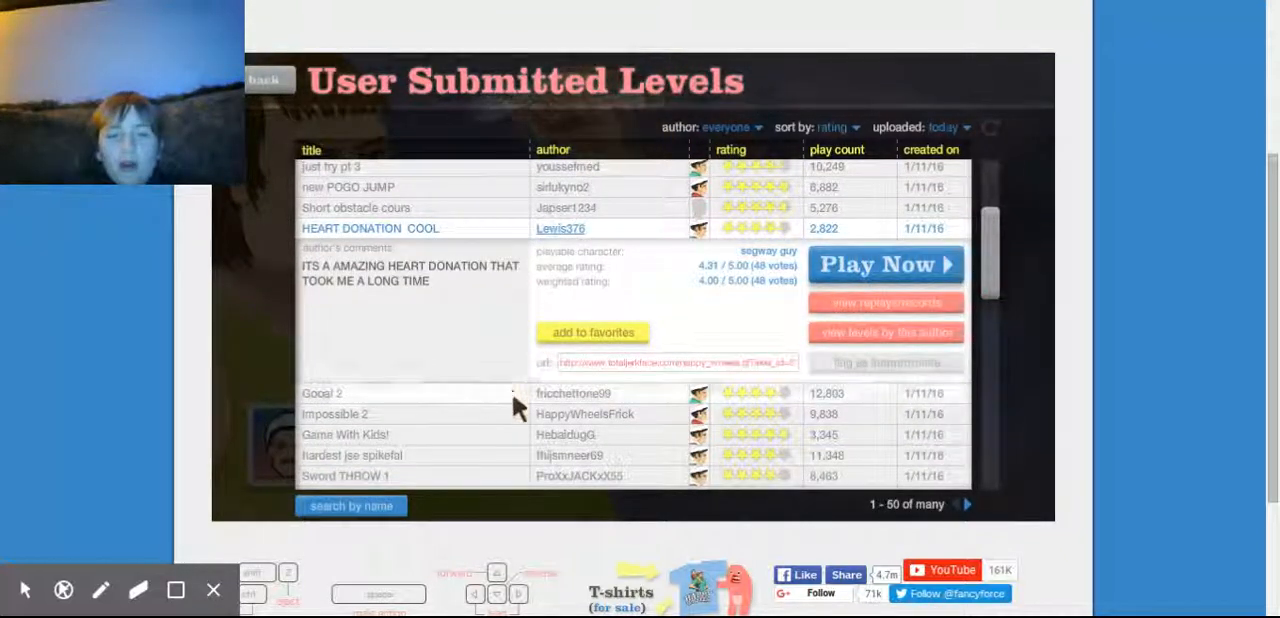
pyautogui.click(884, 265)
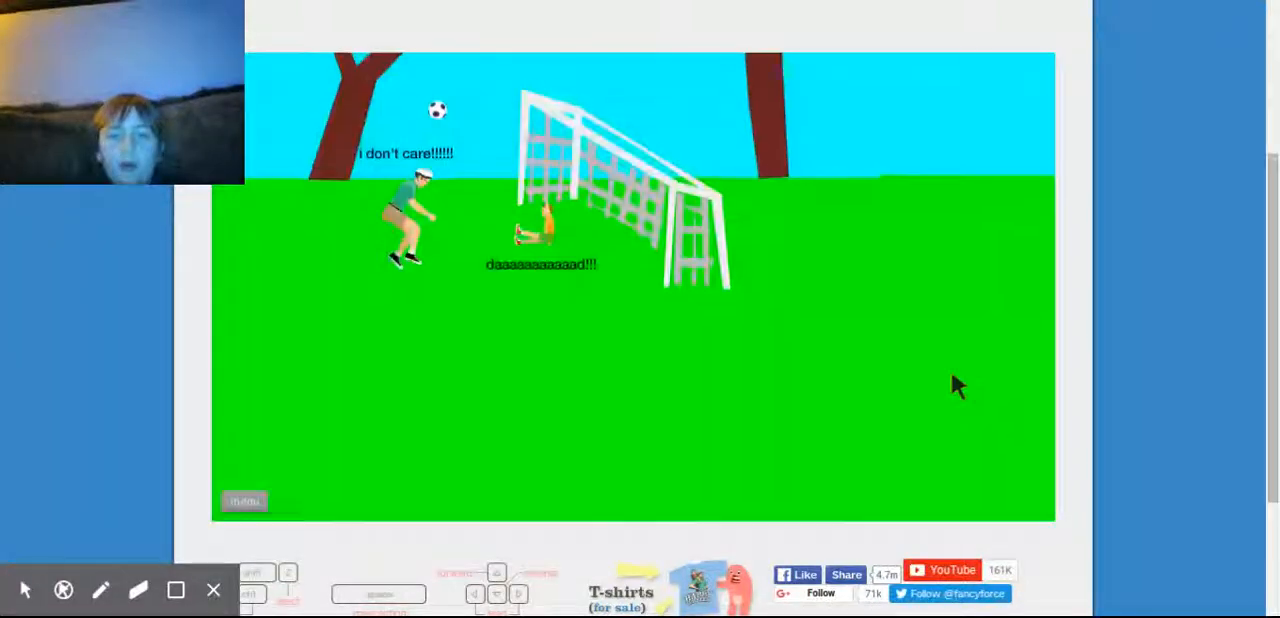